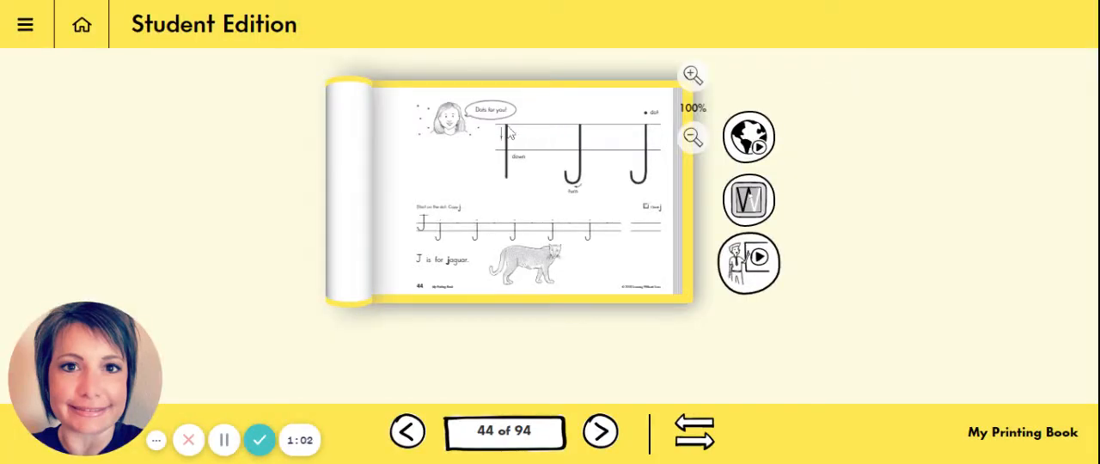
mouse_move(503, 192)
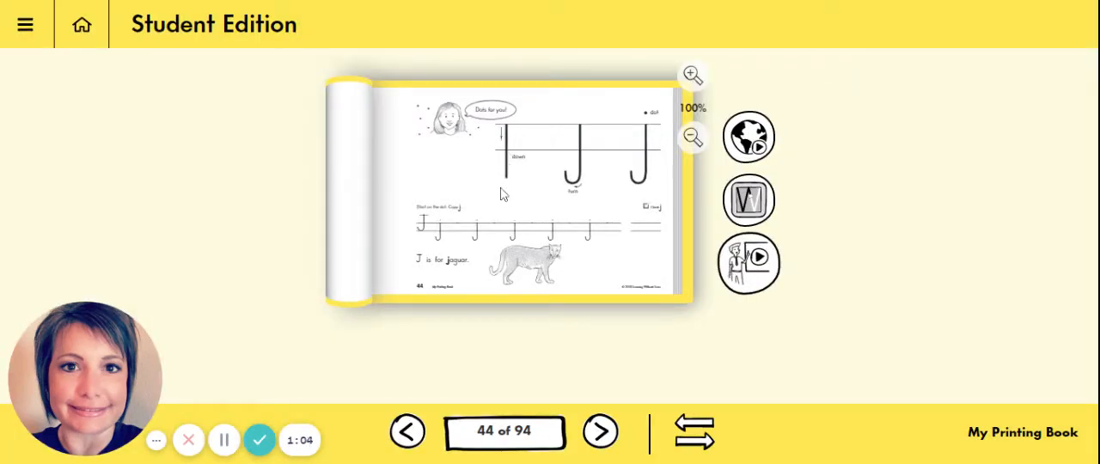
mouse_move(643, 129)
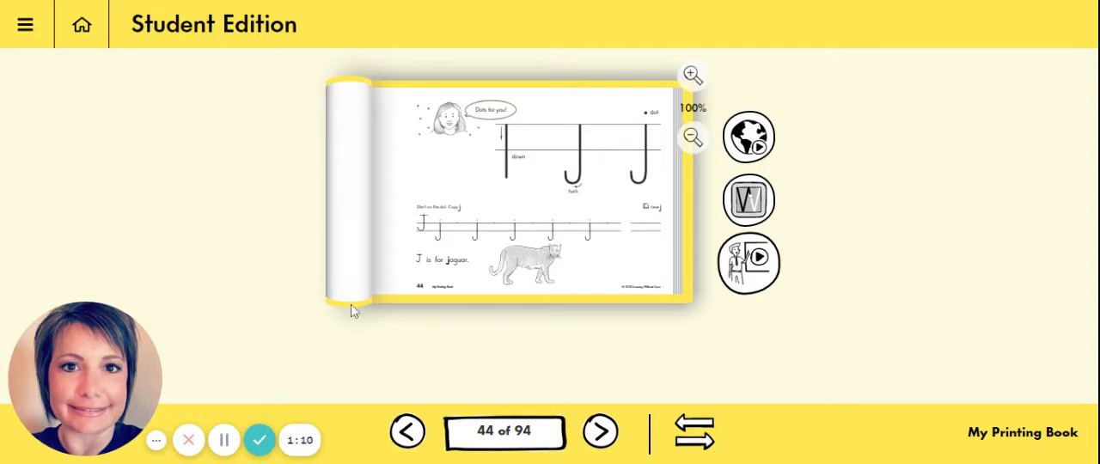
mouse_move(223, 439)
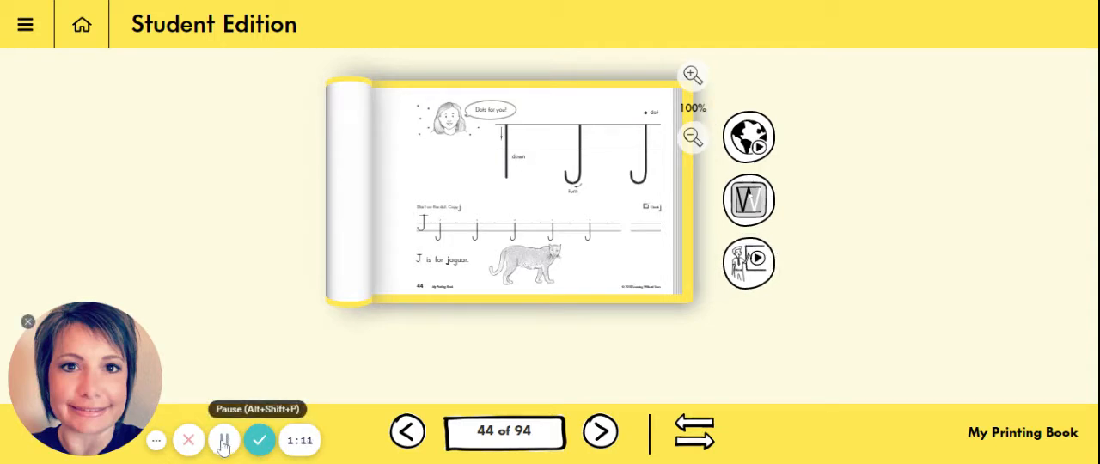
Start the Our World jaguar video from the globe icon beside page 44
click(223, 439)
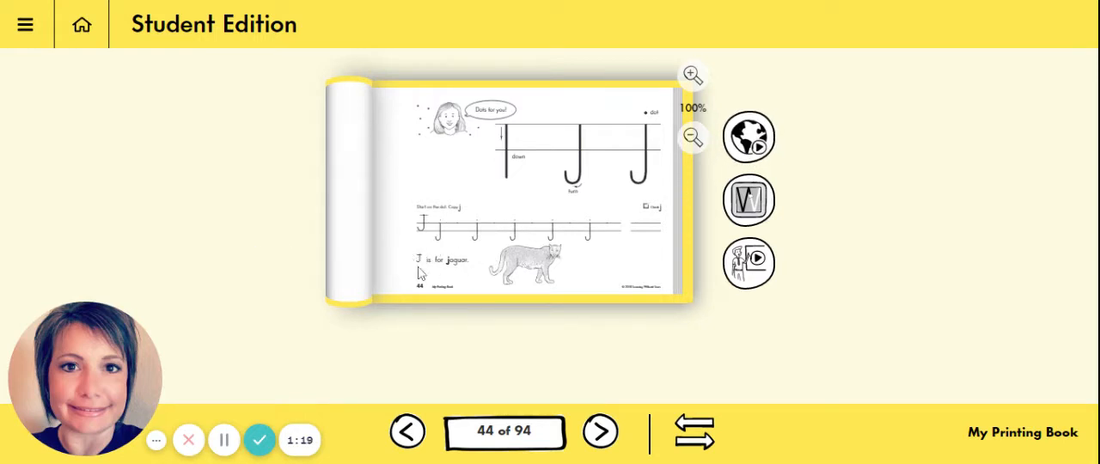
mouse_move(460, 276)
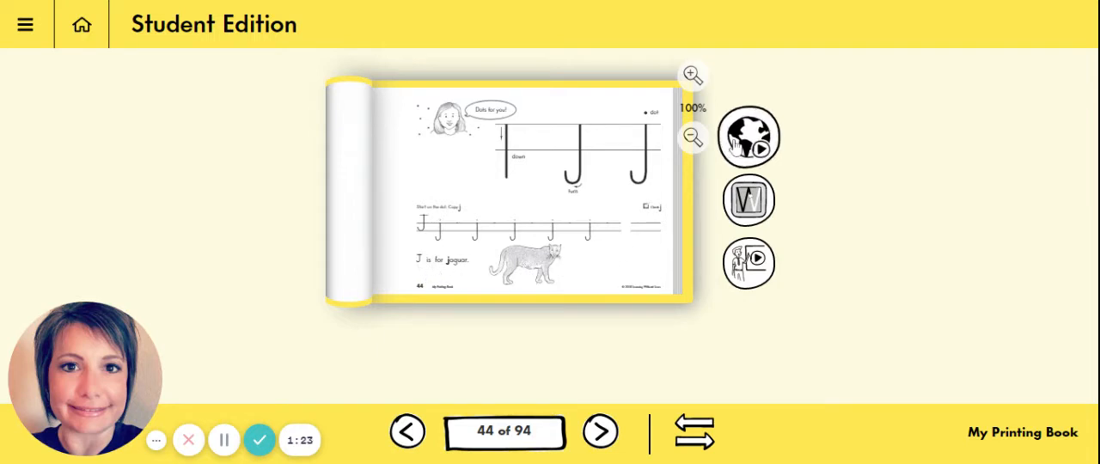
click(749, 136)
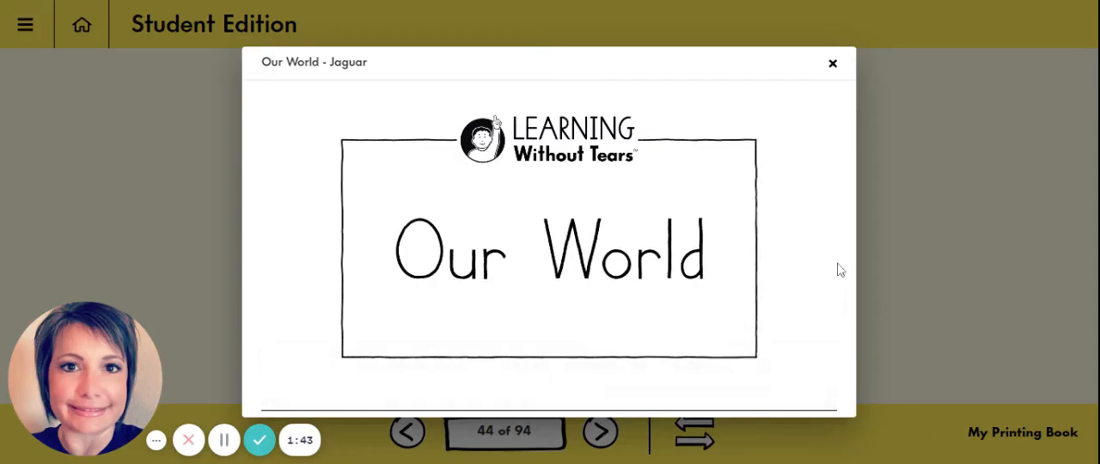
Close the Our World - Jaguar video window to return to page 44
click(832, 63)
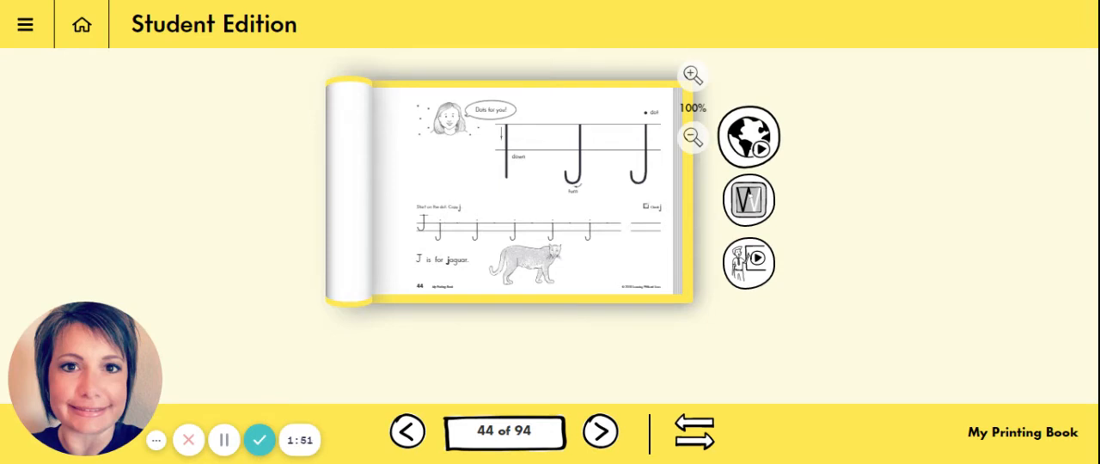
mouse_move(252, 420)
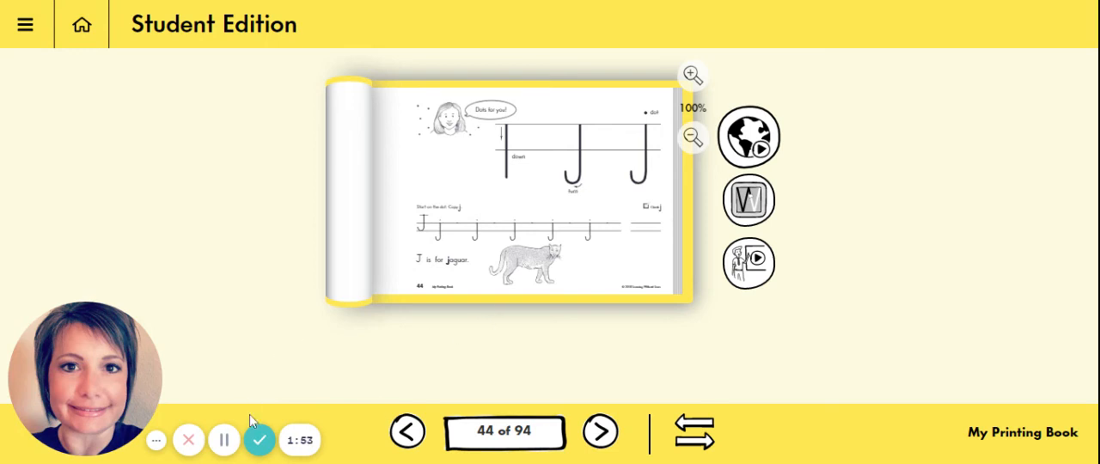
mouse_move(259, 440)
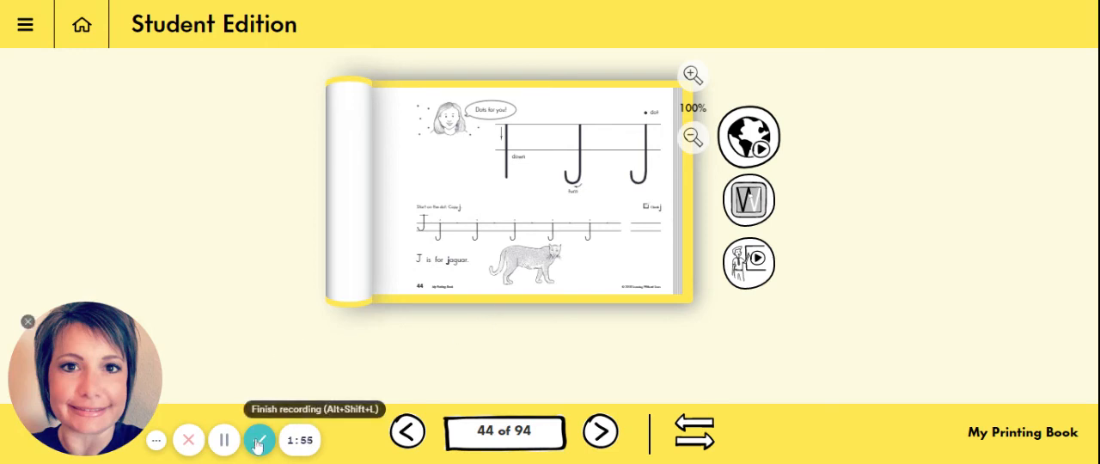